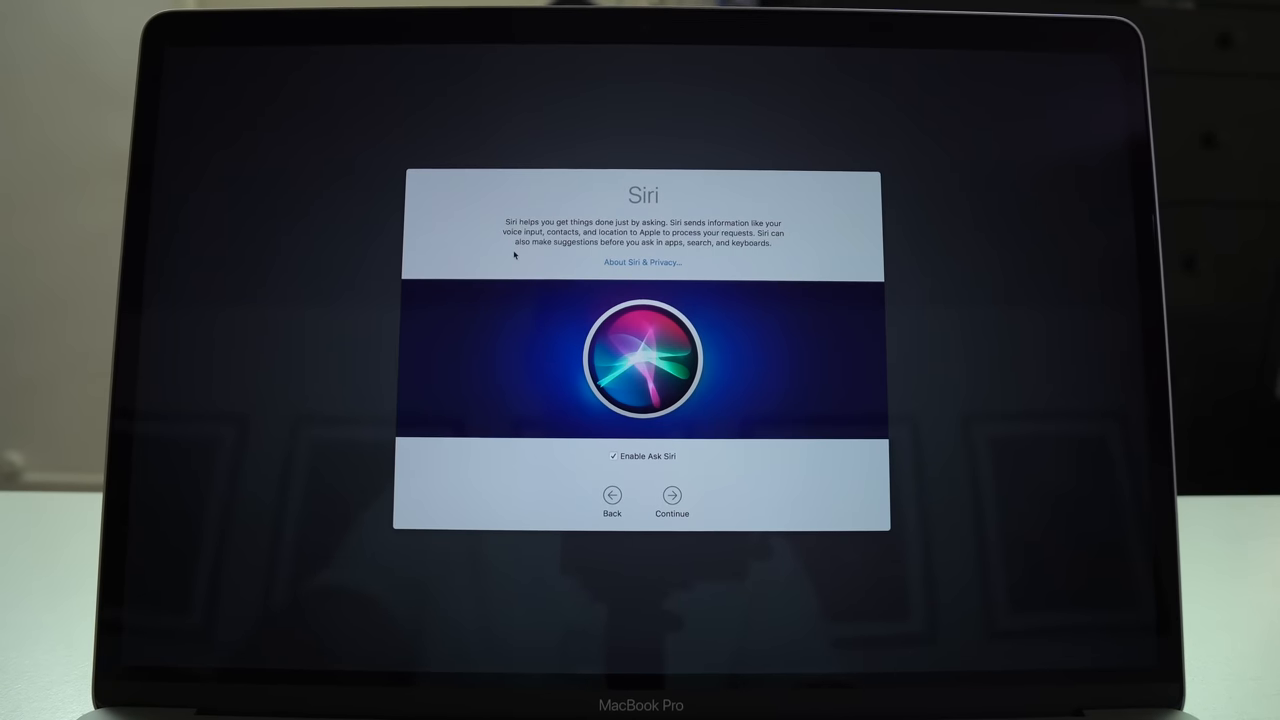
Enable Ask Siri and continue to the "Hey Siri" setup screen.
click(672, 496)
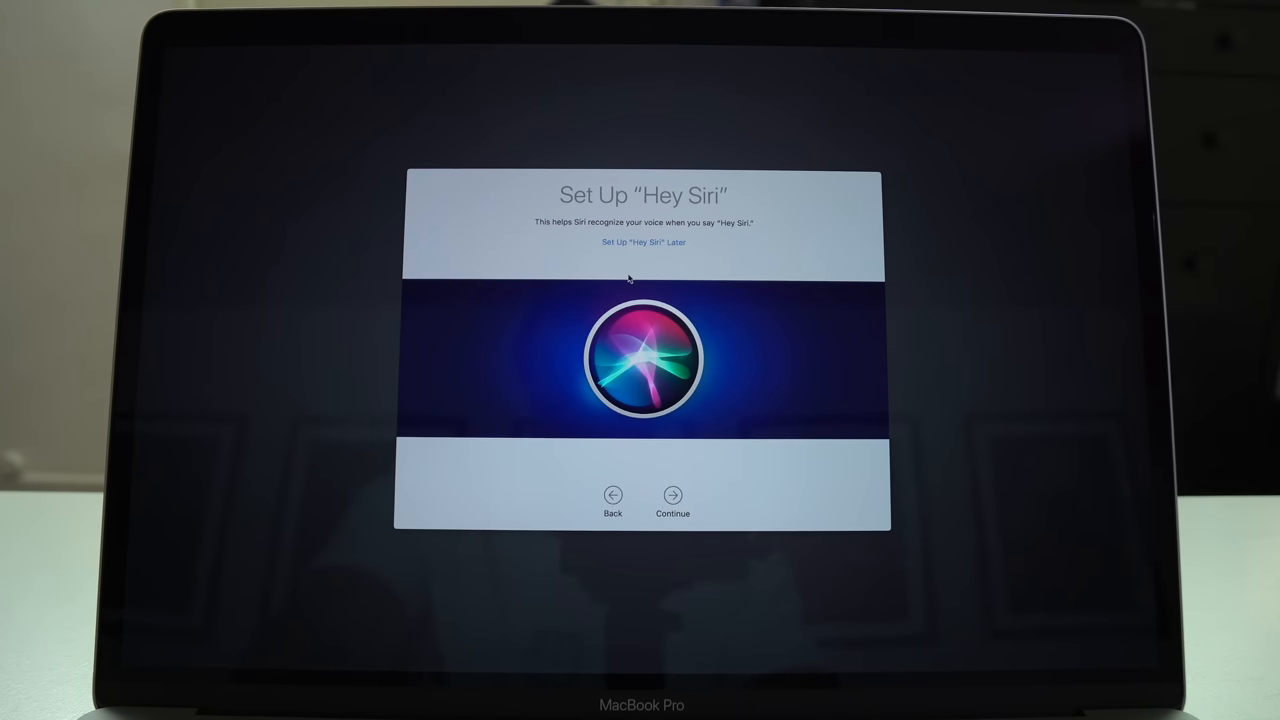
Continue through "Hey Siri" voice training until the "Hey Siri Is Ready" confirmation.
click(672, 496)
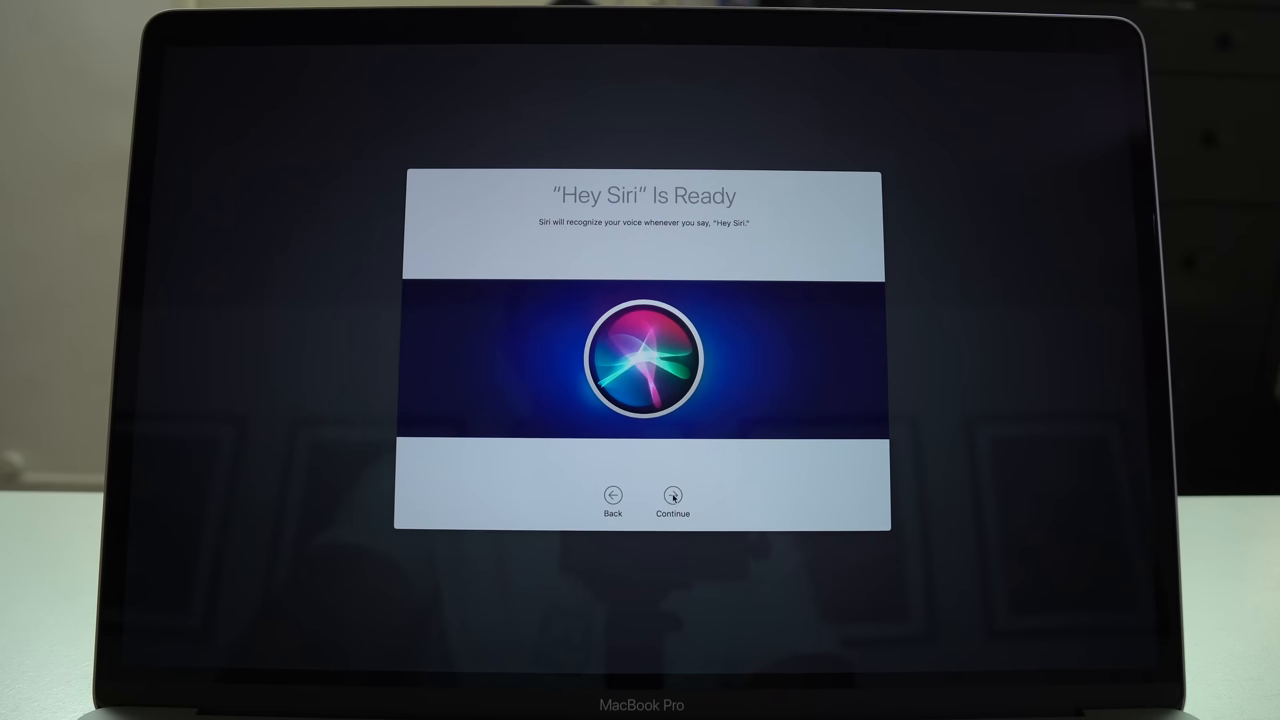
Continue past the Siri confirmation to the Touch ID "Place Your Finger" step.
click(672, 496)
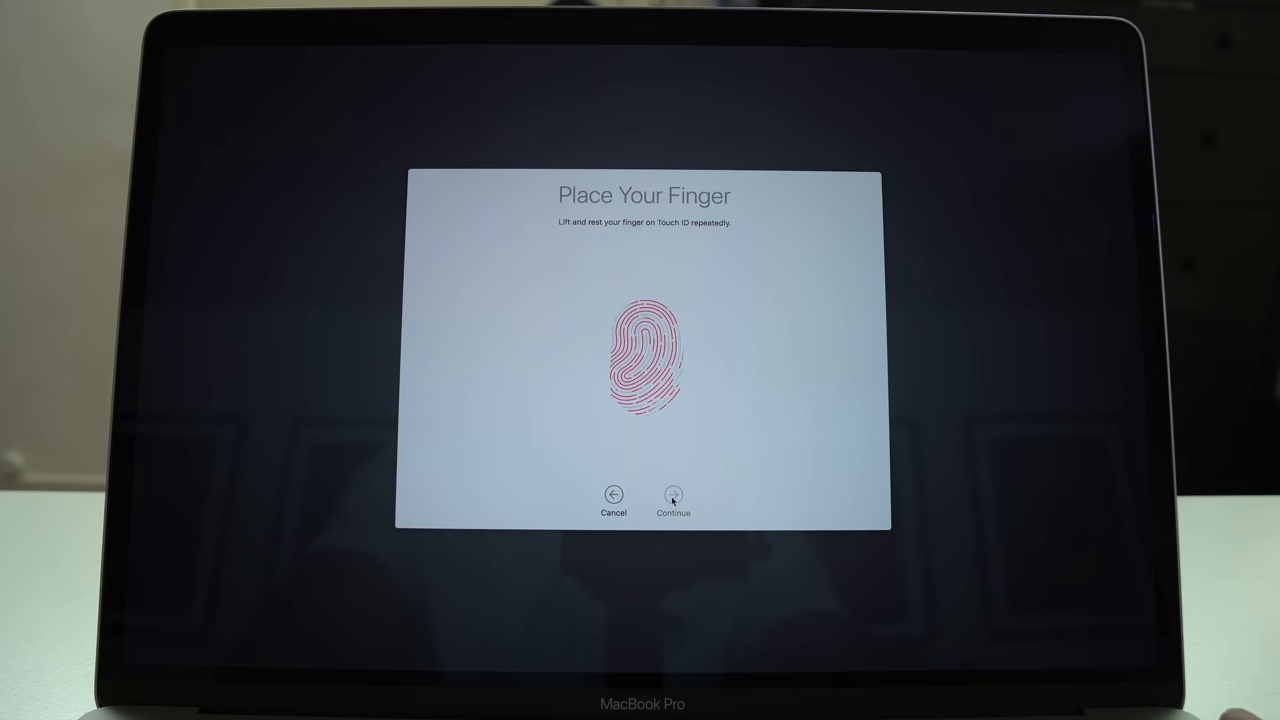
Continue past Touch ID, compare the display with and without True Tone, then finish to the desktop.
click(672, 496)
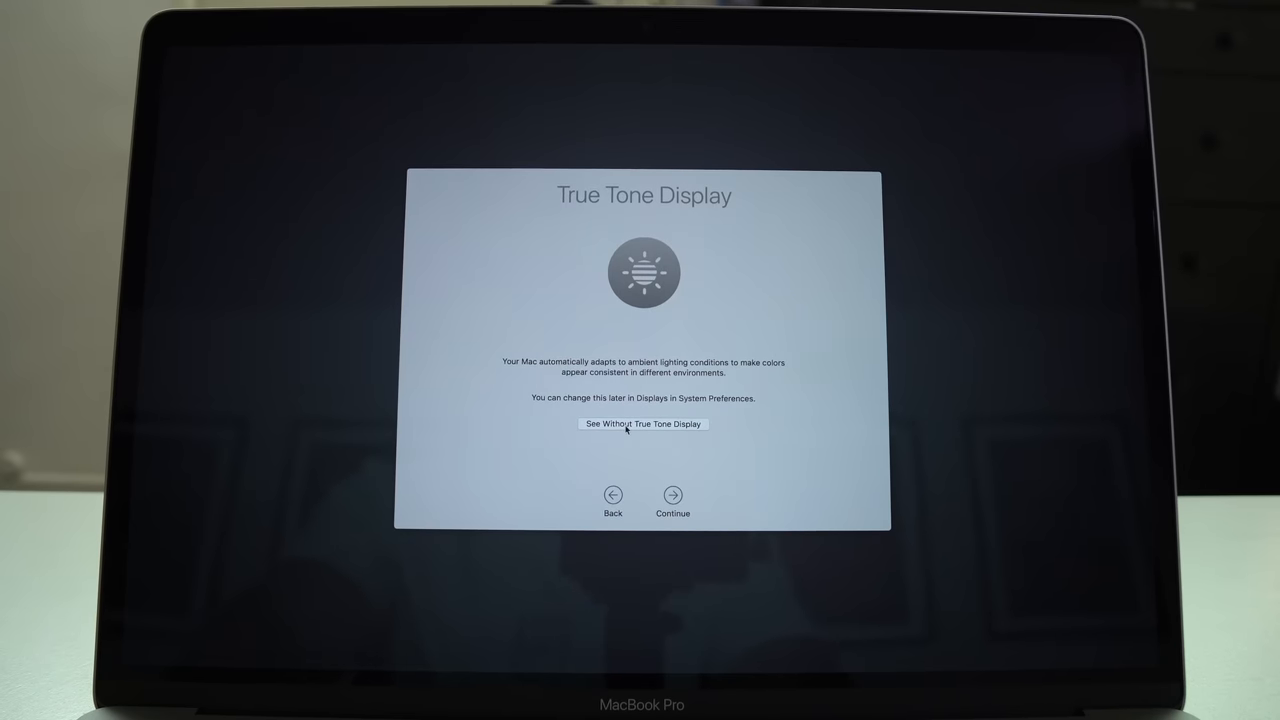
click(644, 424)
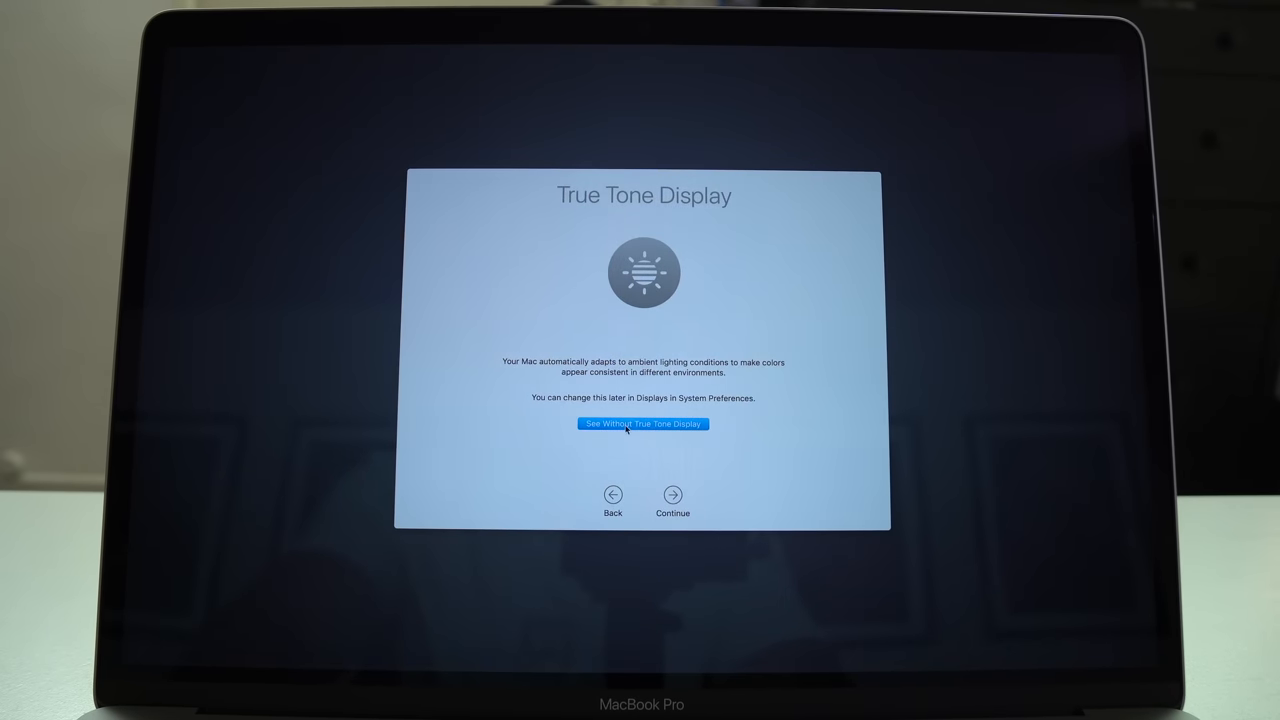
click(644, 424)
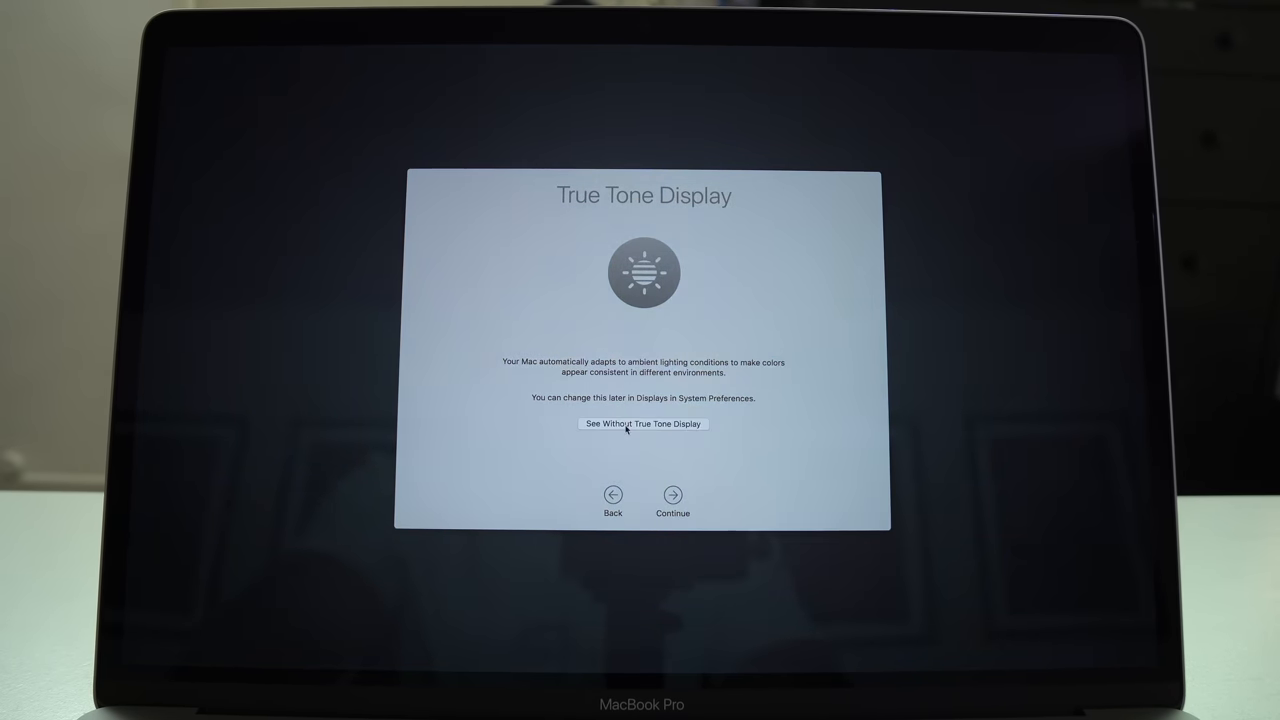
click(644, 424)
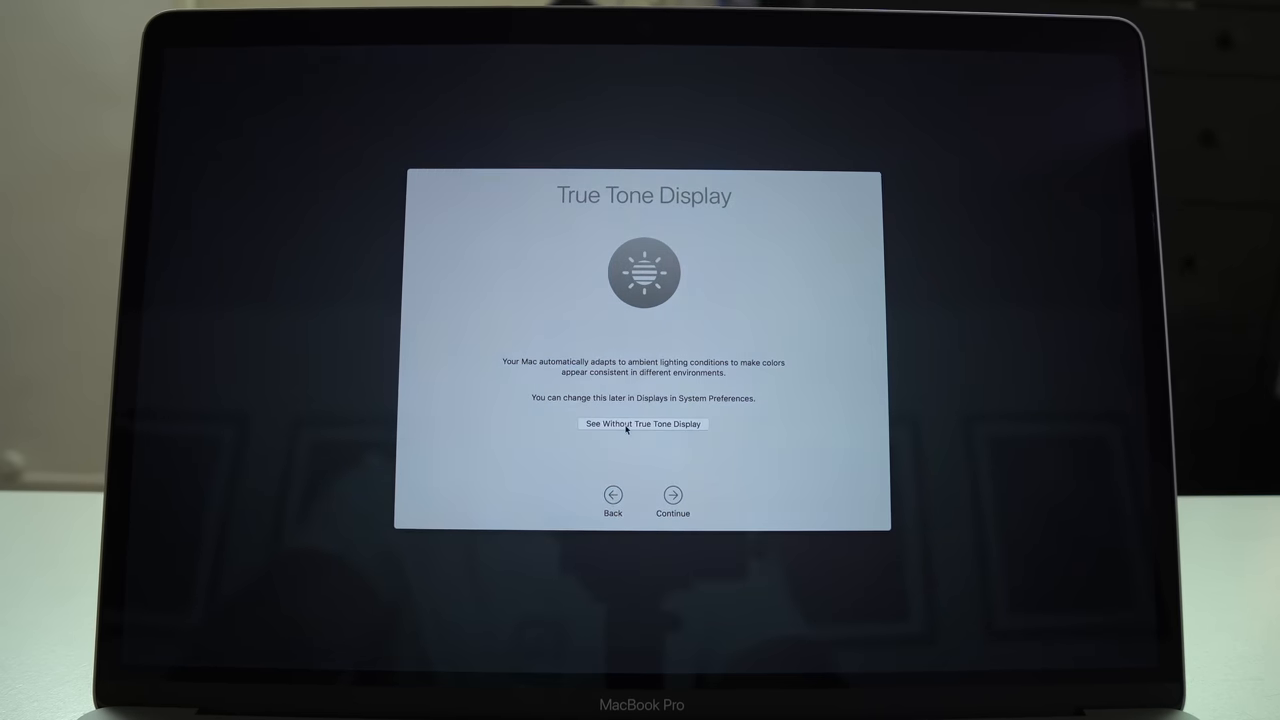
click(672, 496)
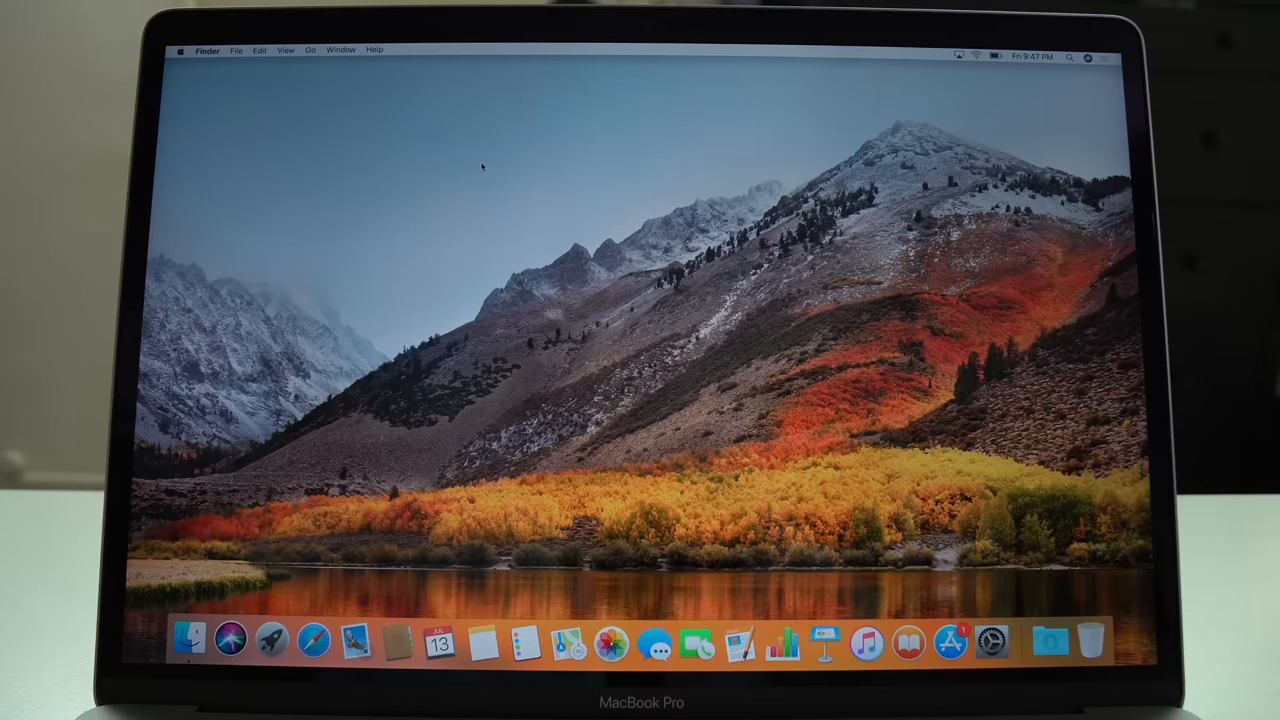